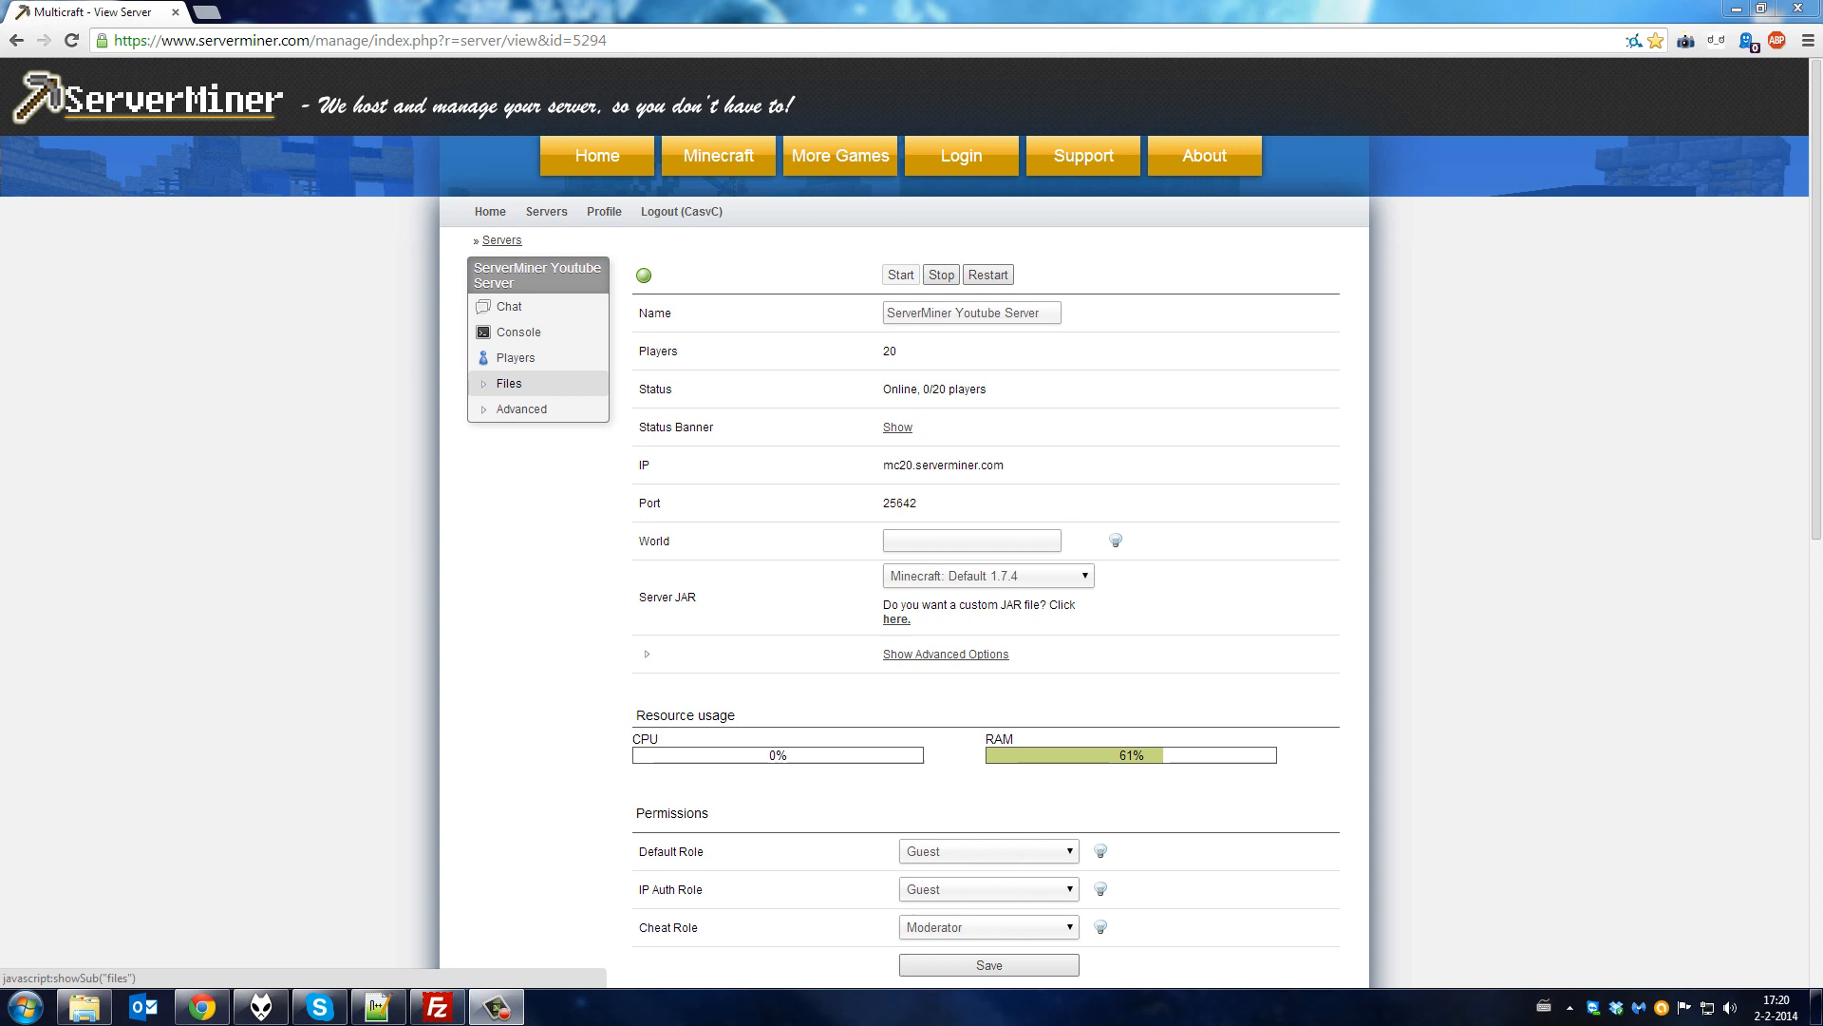
pyautogui.moveTo(811, 338)
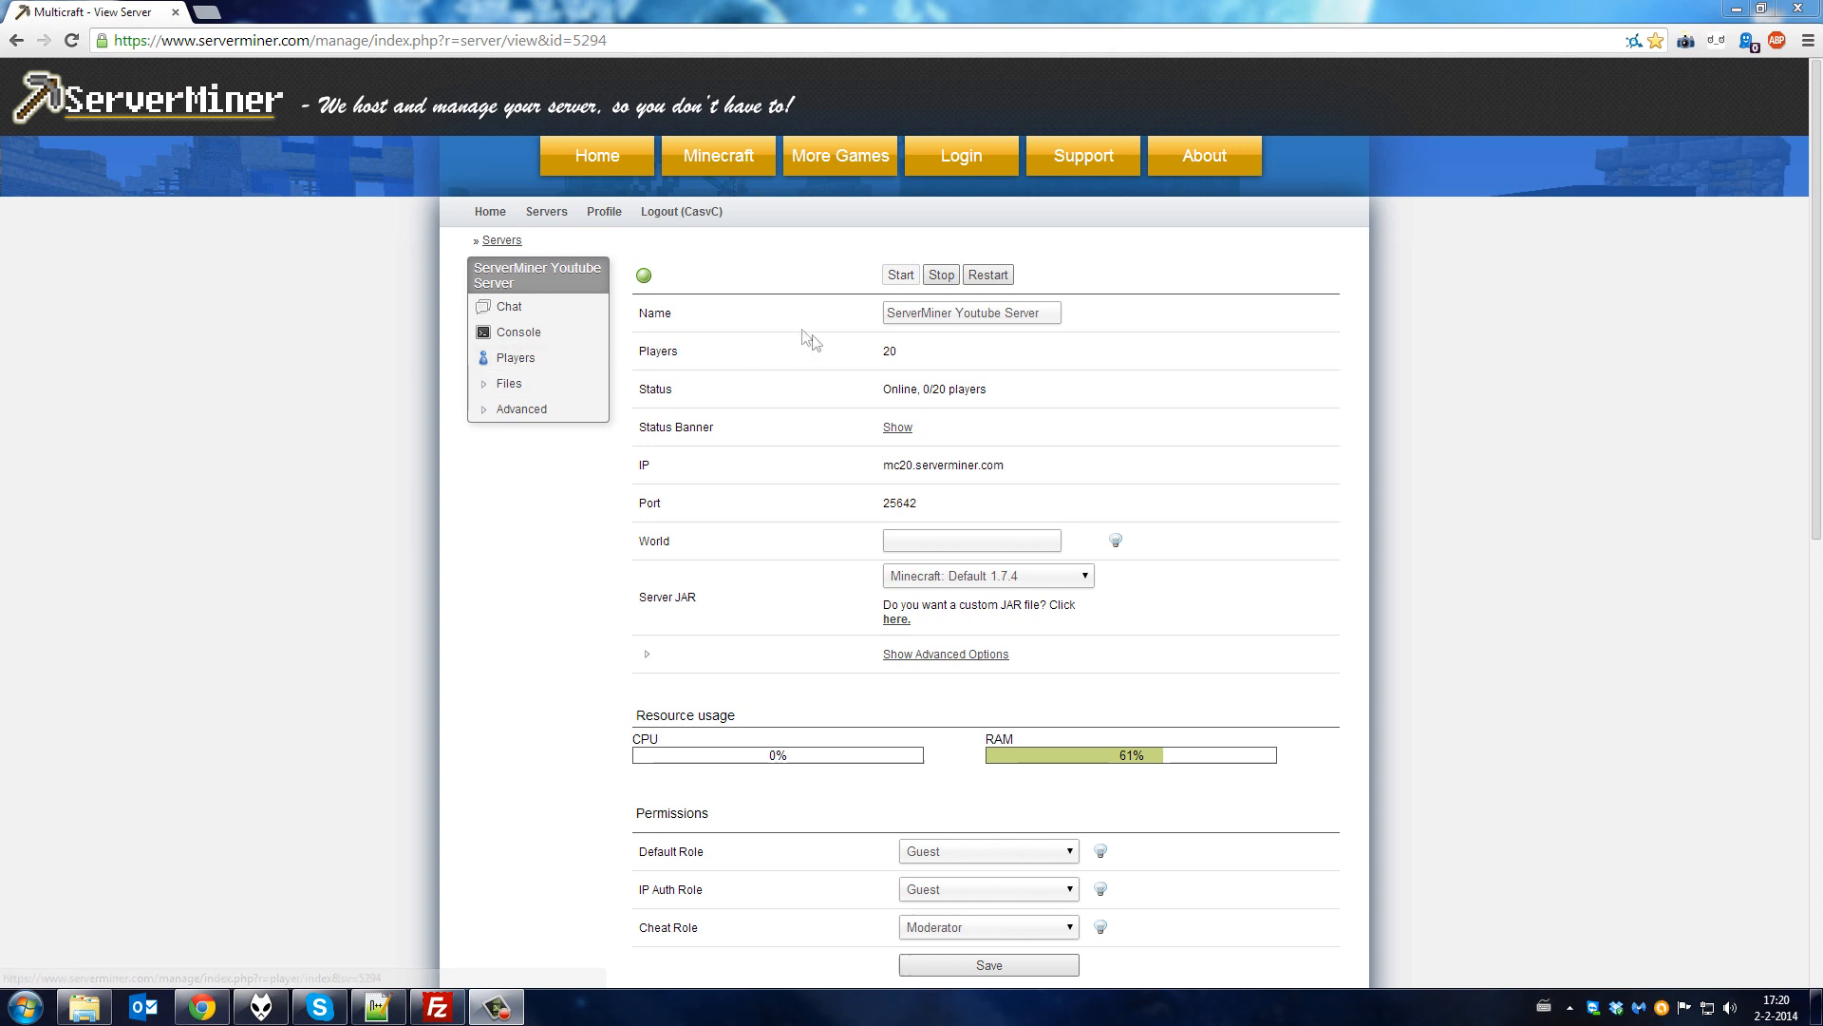
pyautogui.moveTo(815, 346)
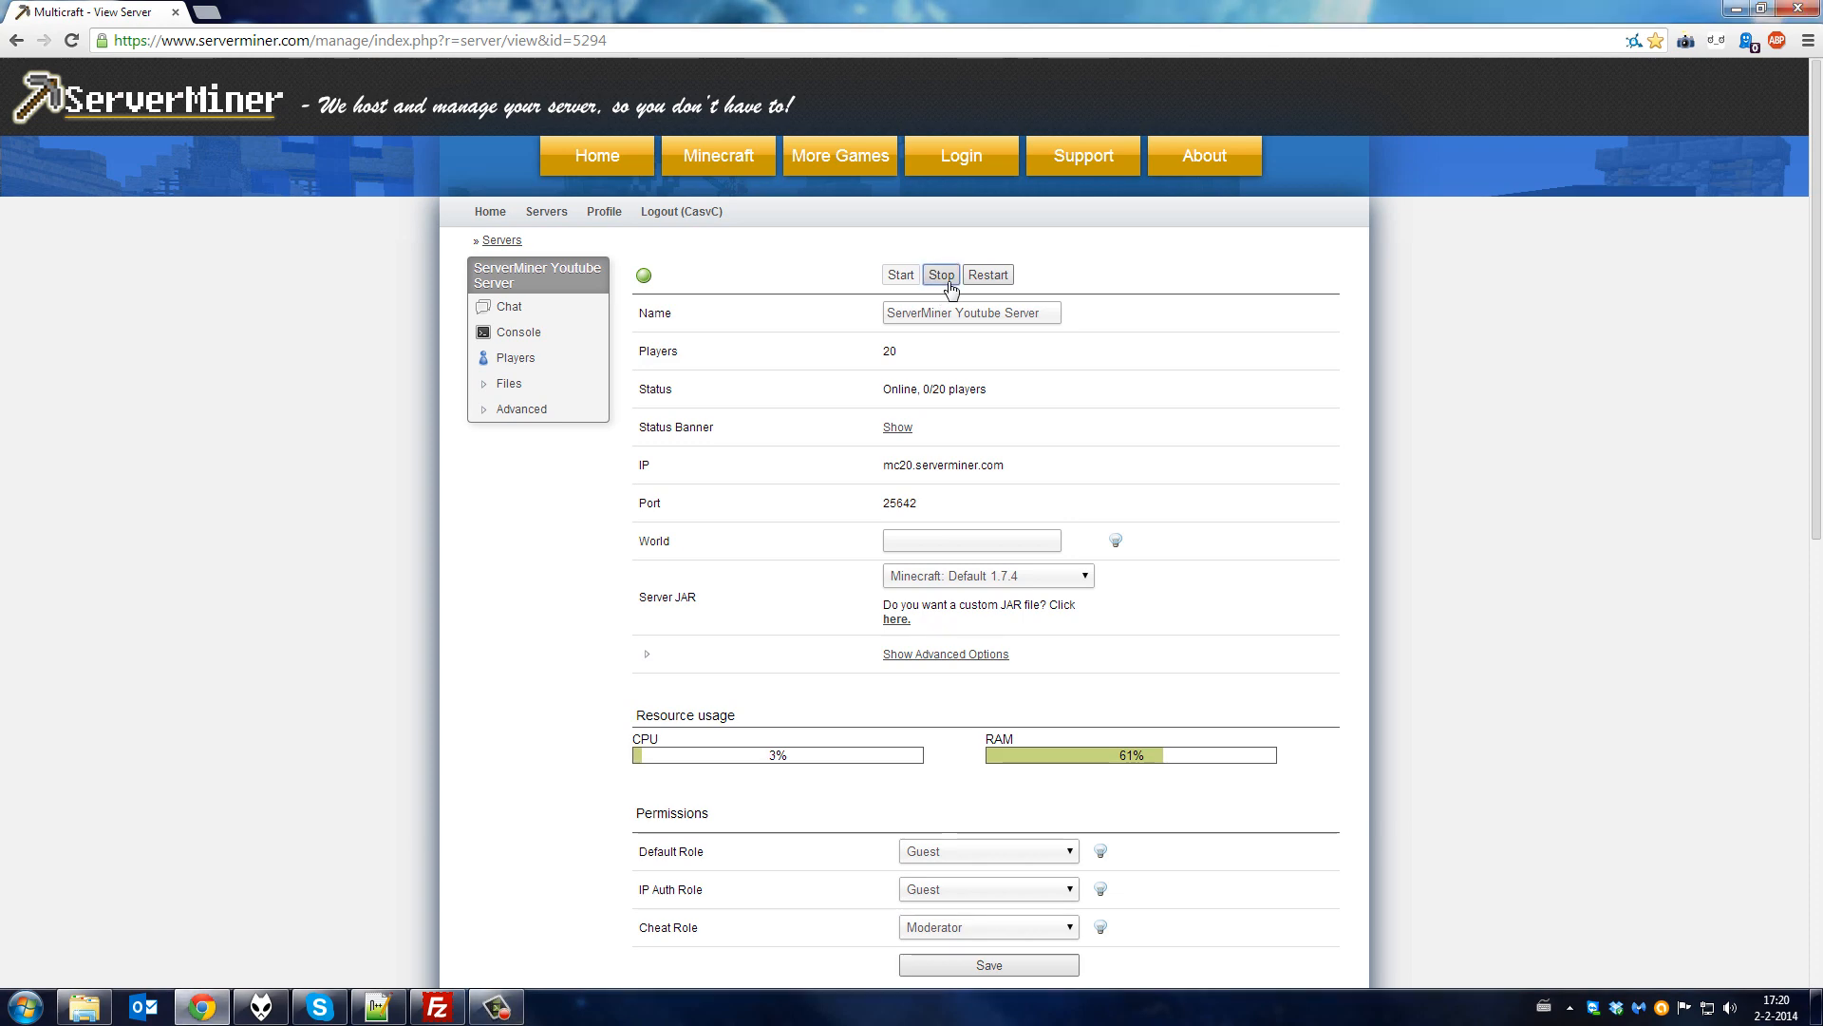
# Stop the ServerMiner Youtube Server so its status reads Offline
pyautogui.click(940, 274)
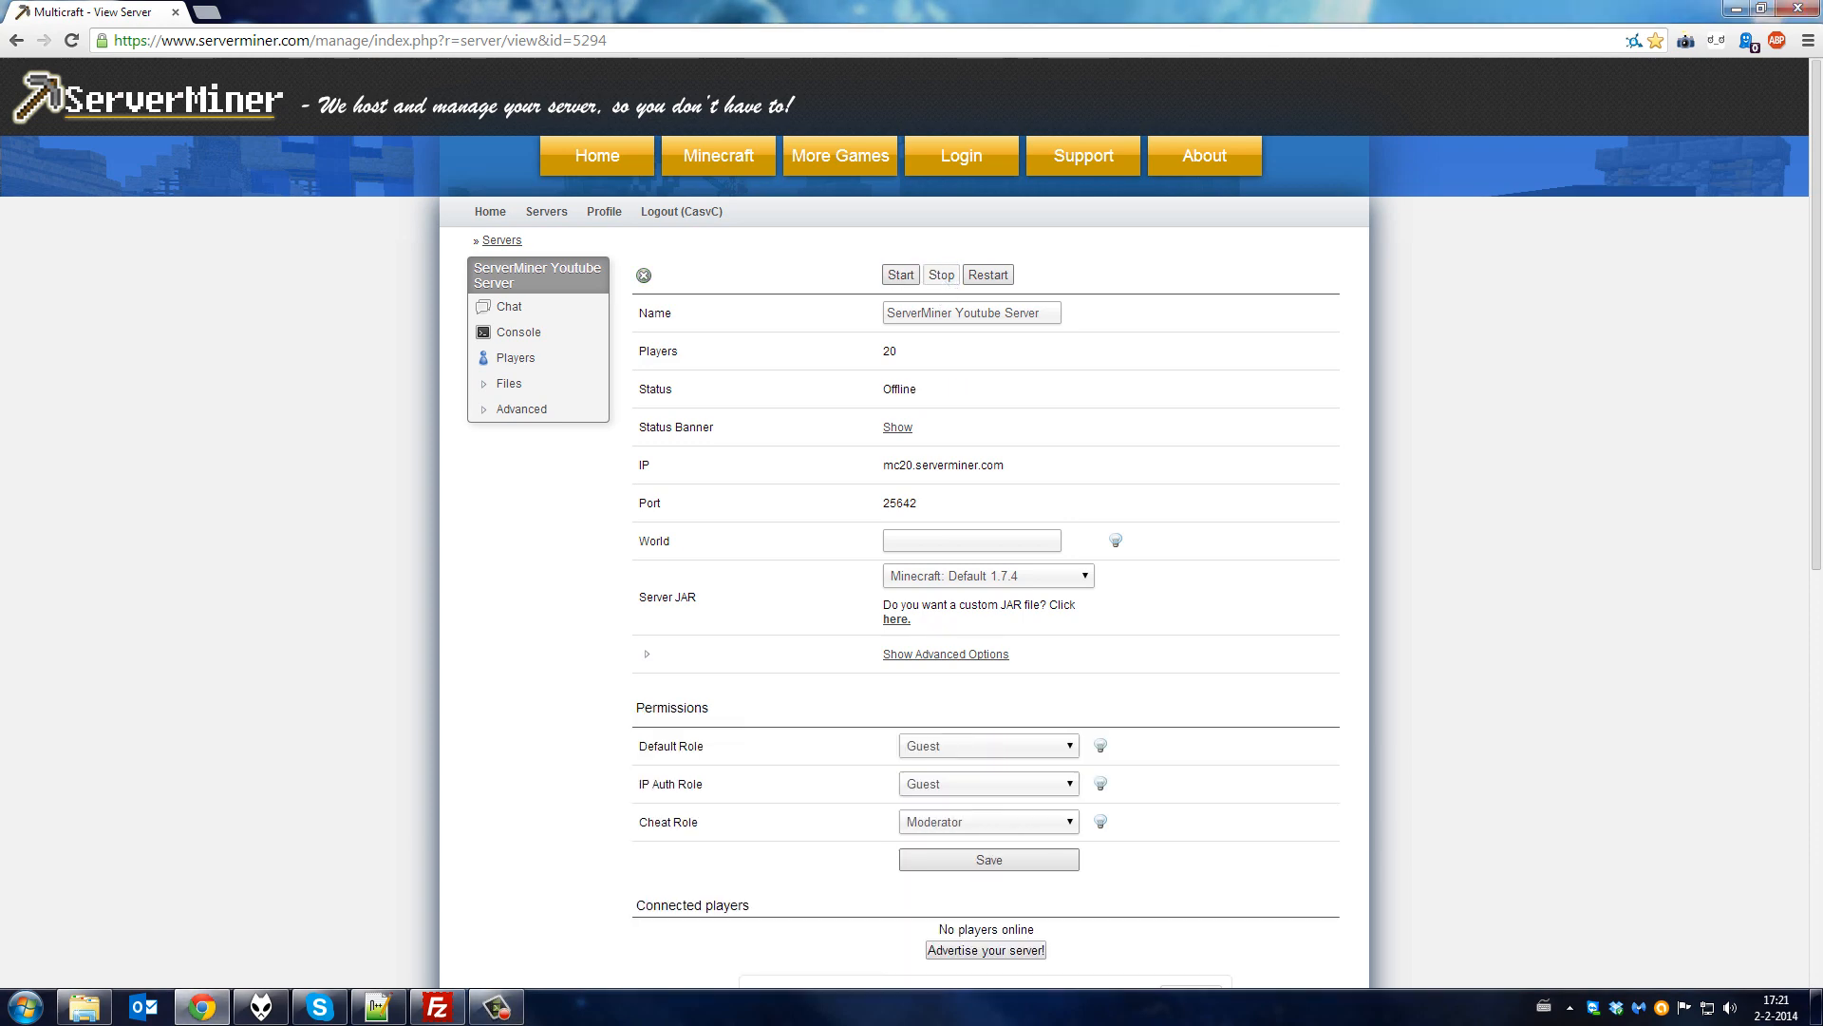
# Switch to FileZilla to clear the server's remote root, then return to the panel
pyautogui.click(437, 1007)
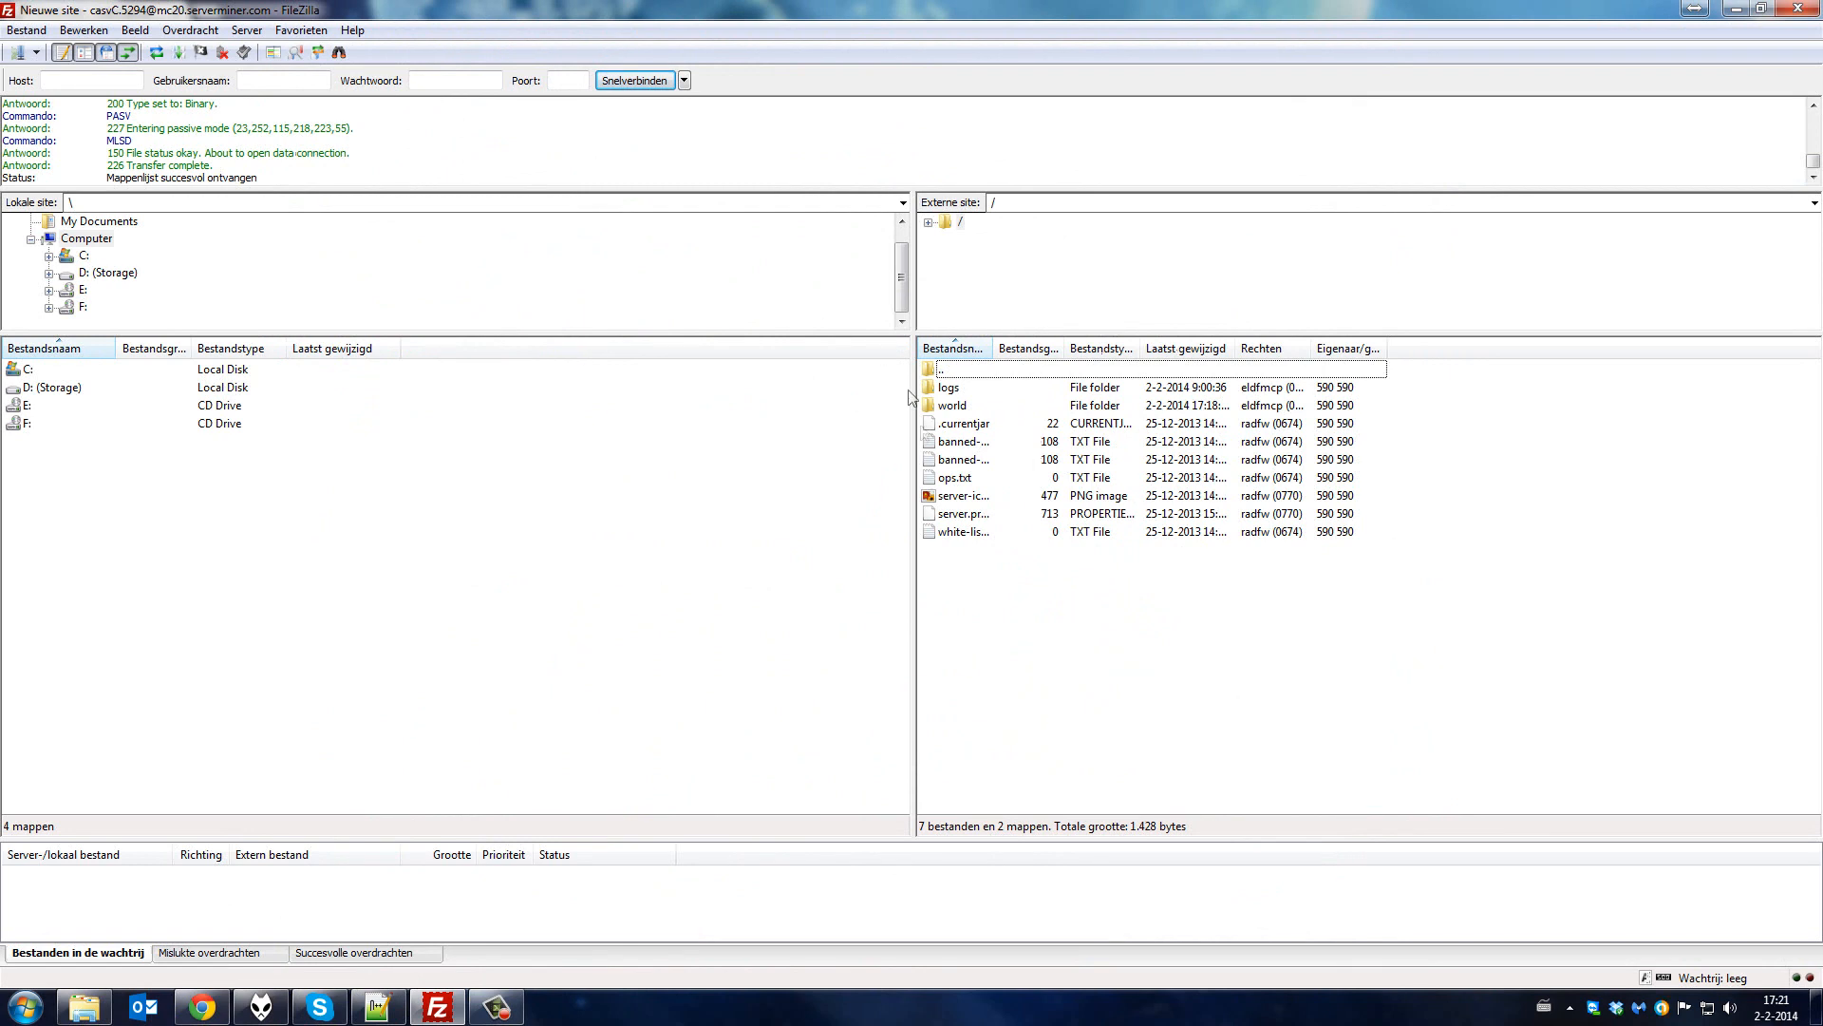
pyautogui.moveTo(1006, 587)
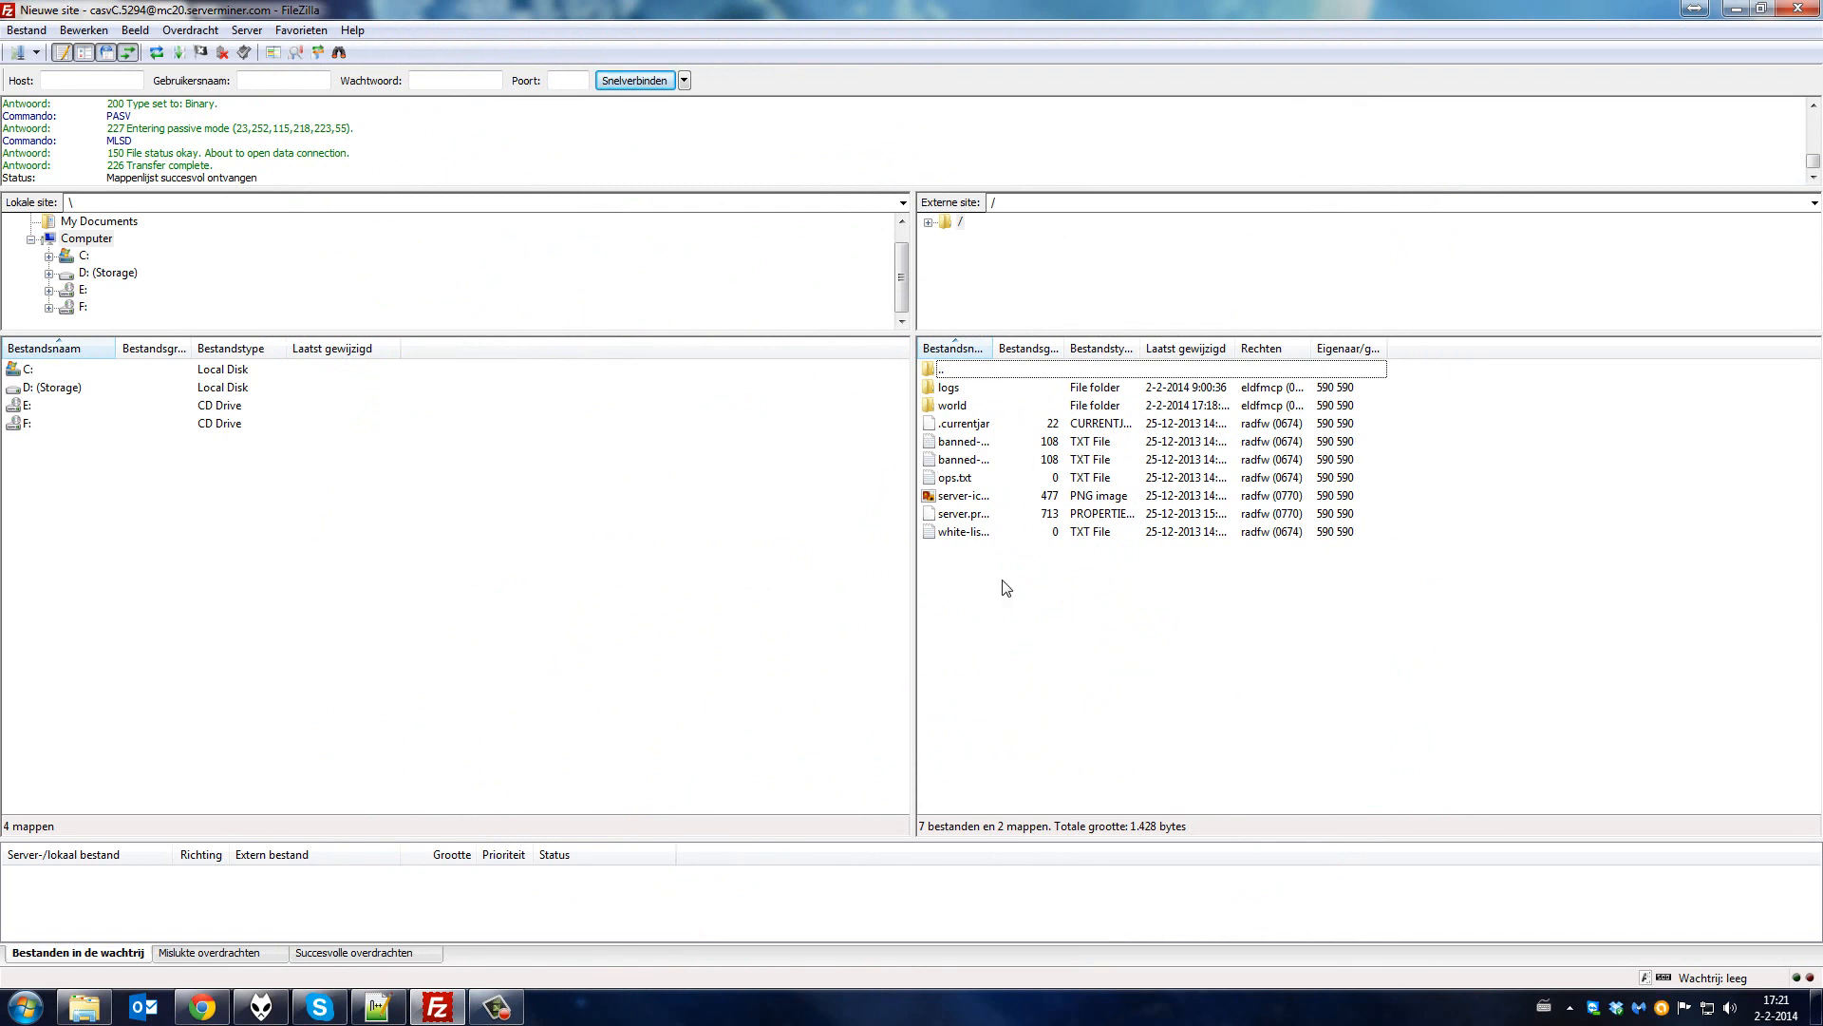
pyautogui.moveTo(993, 572)
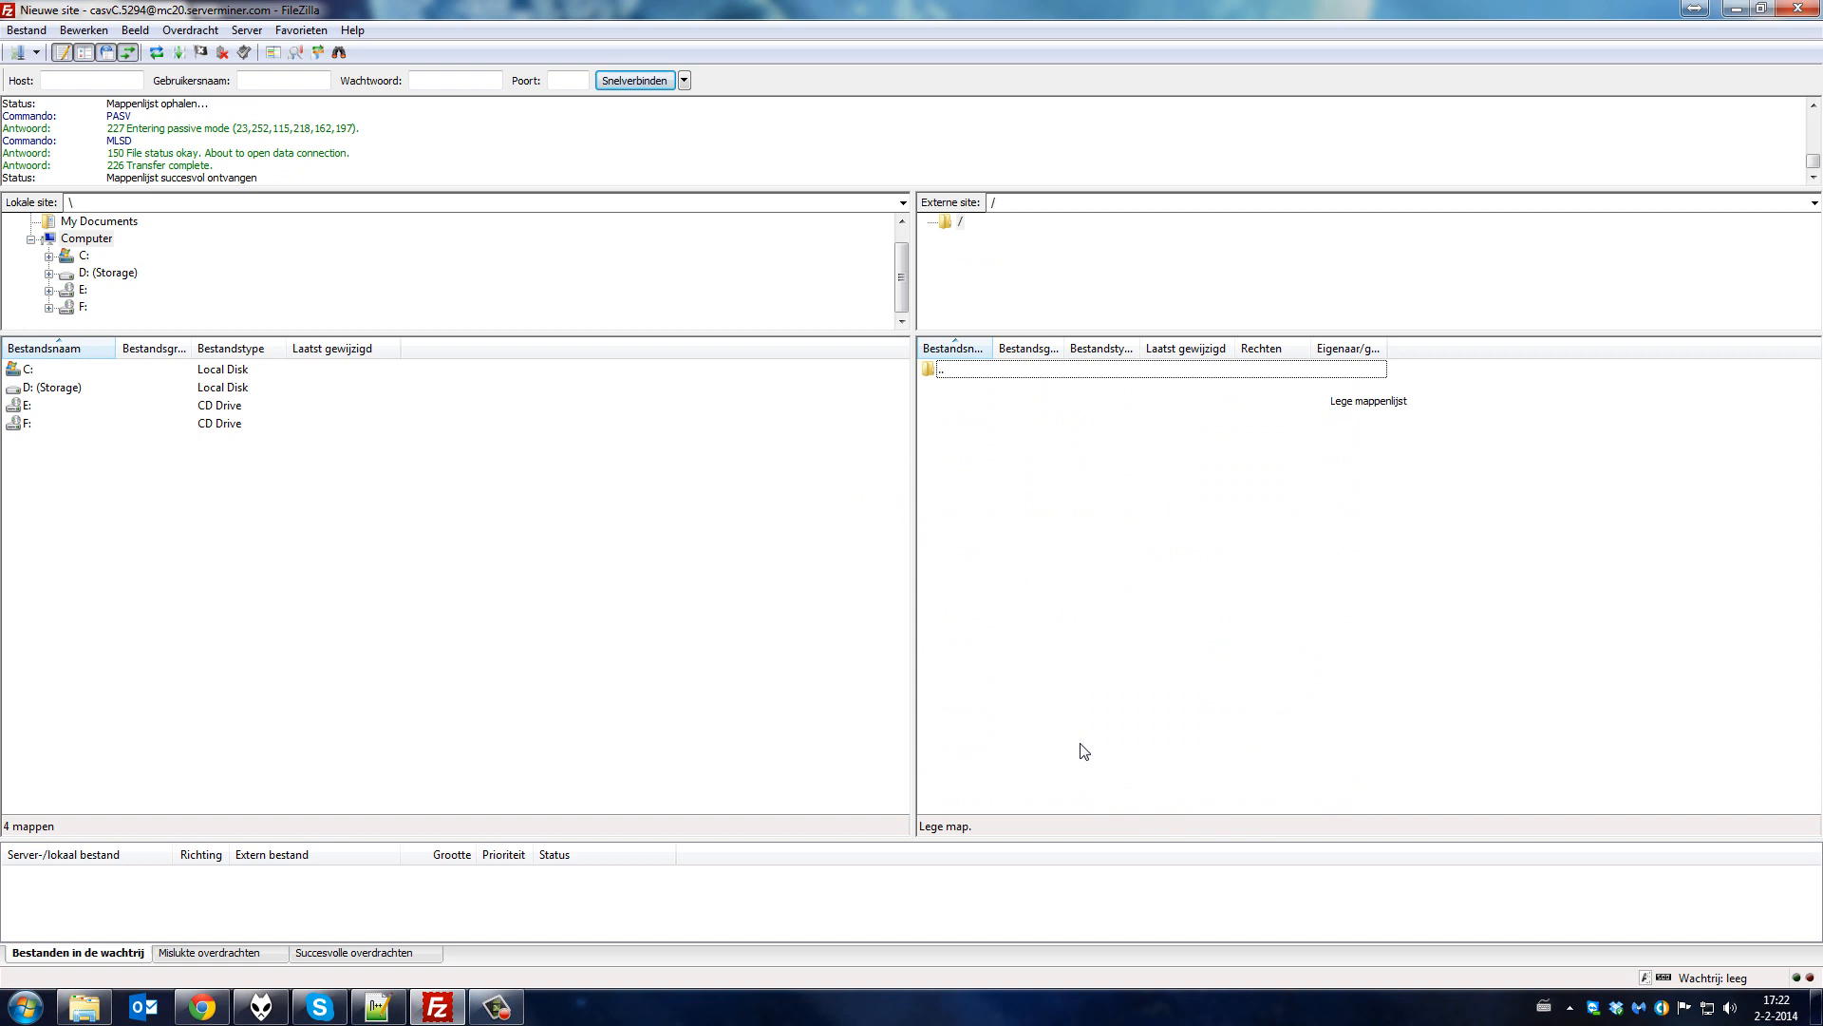
pyautogui.click(200, 1007)
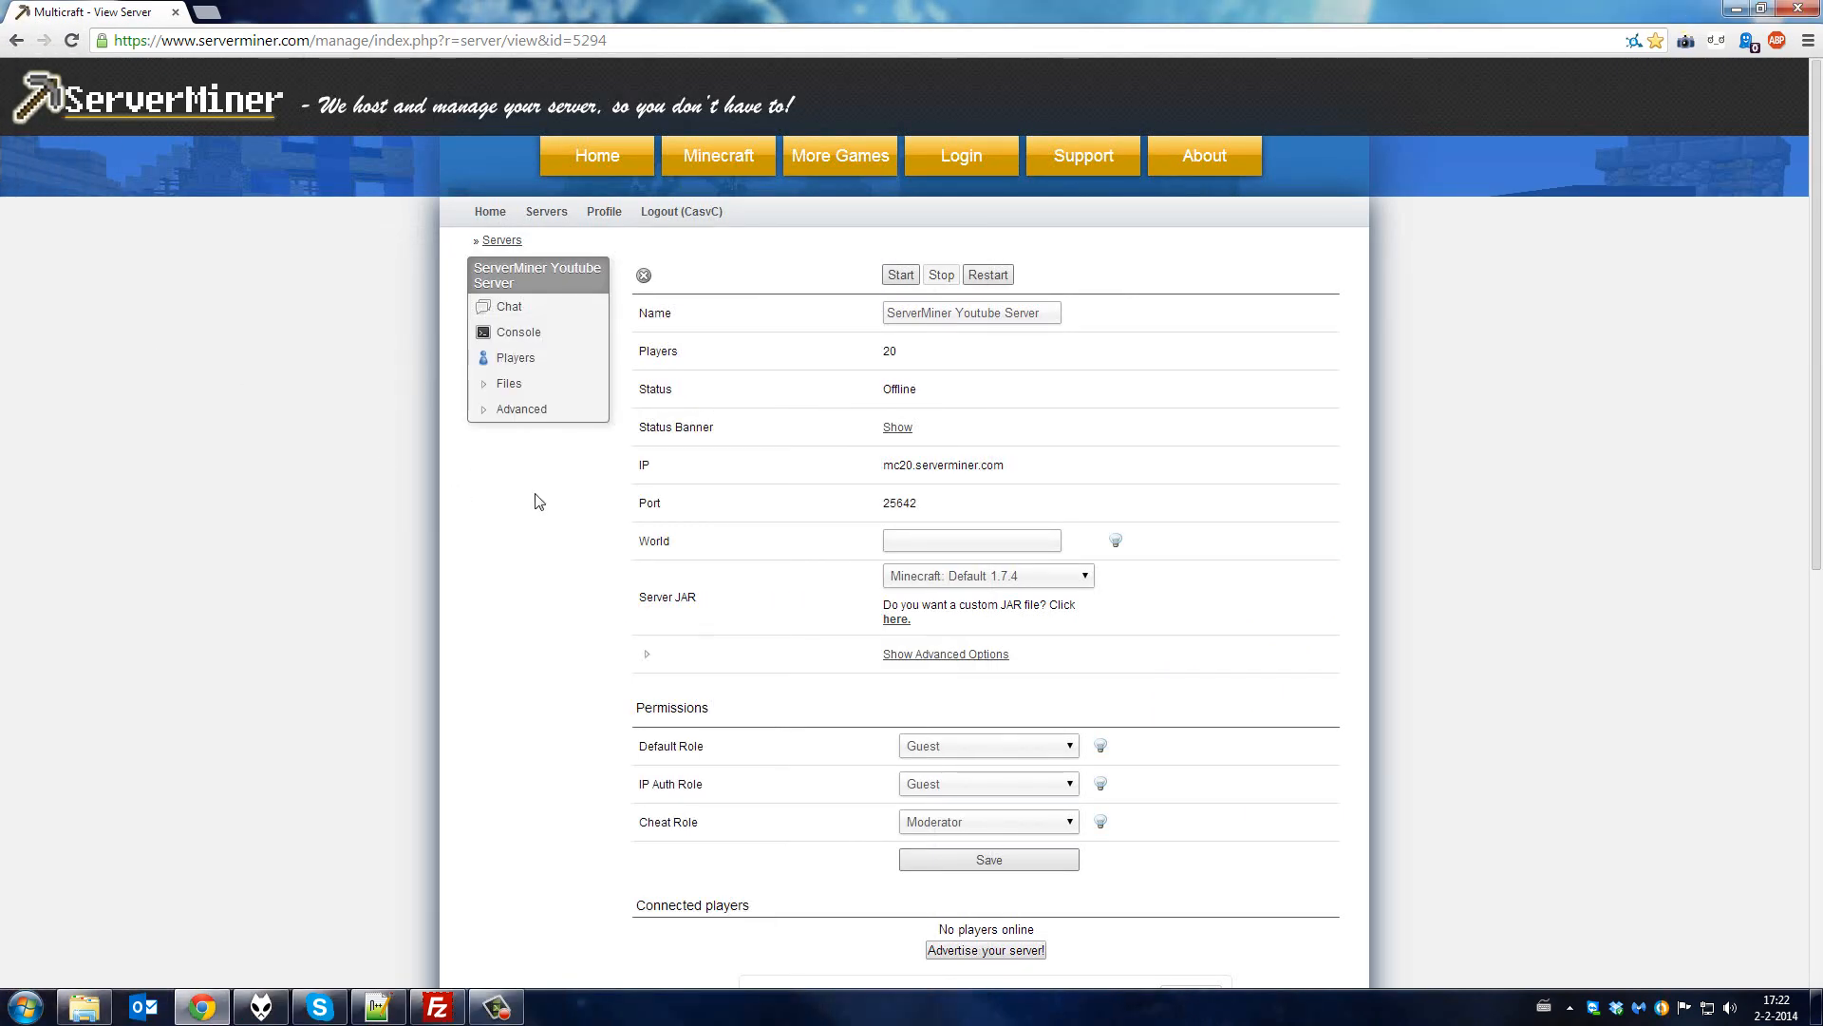
# Select MOD: Pixelmon 1.6.4 as the Server JAR and save the setting
pyautogui.click(986, 575)
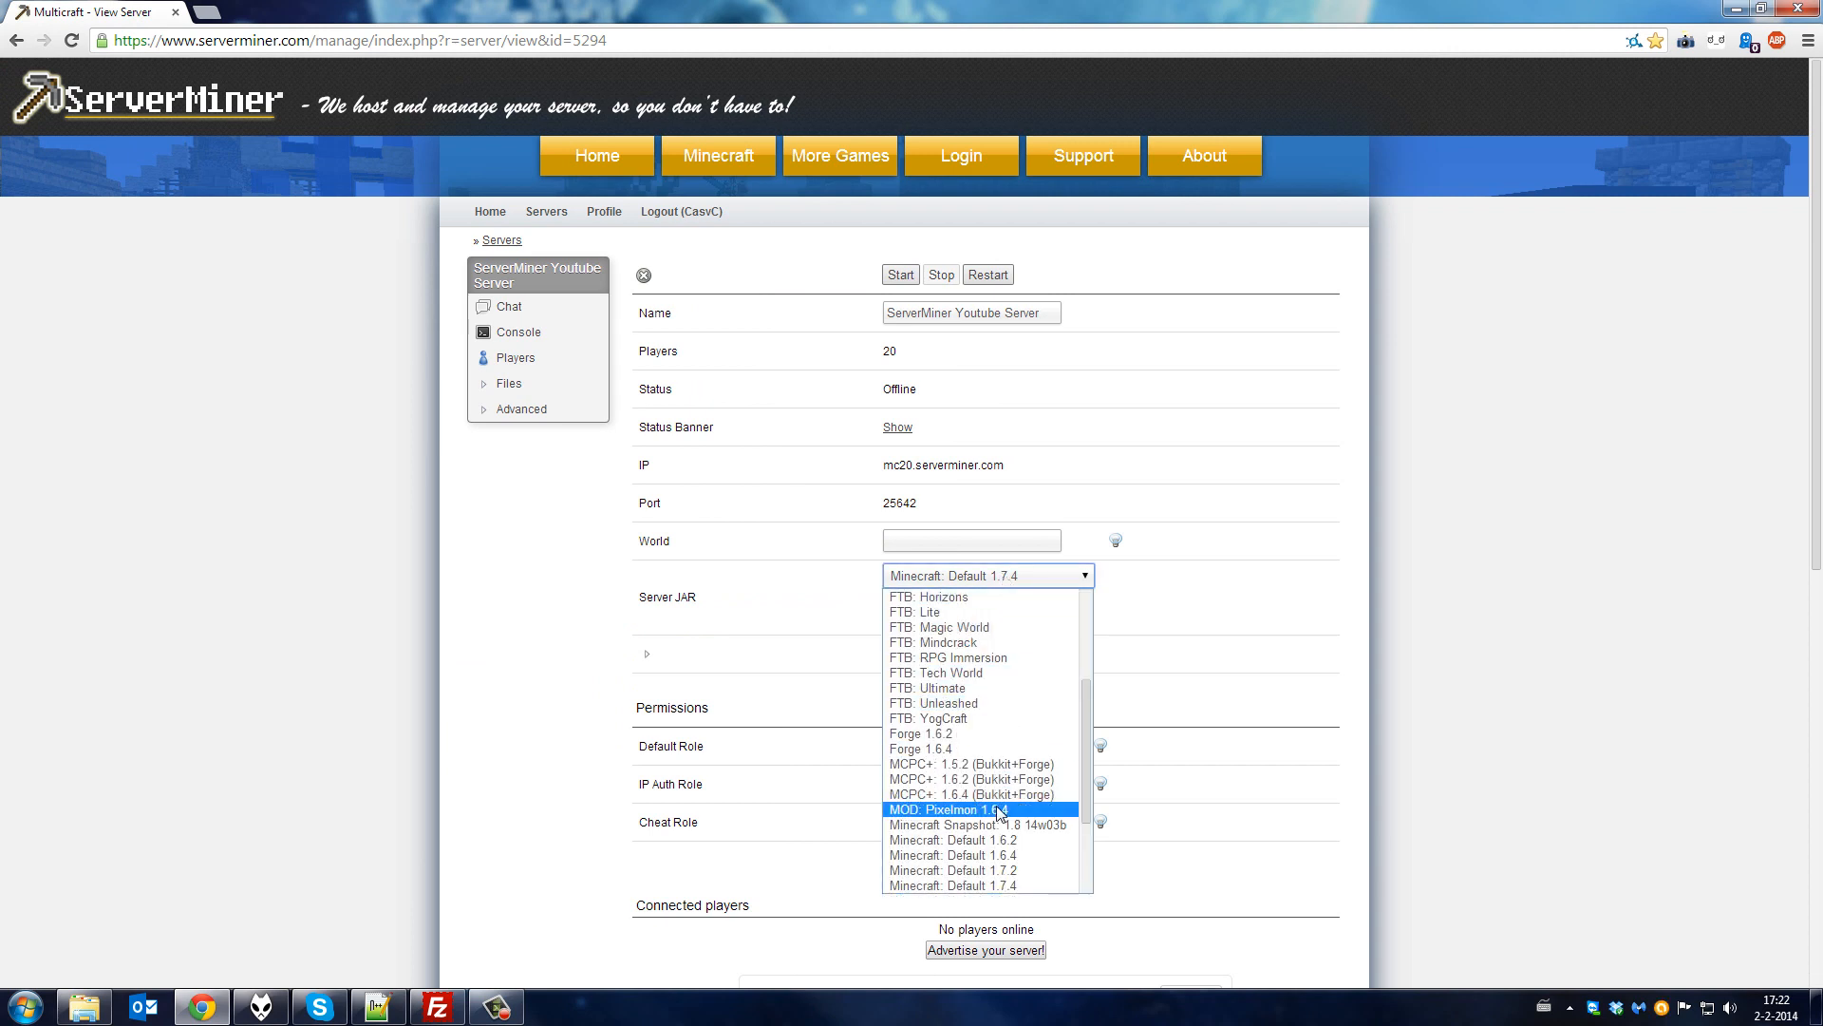
pyautogui.click(957, 810)
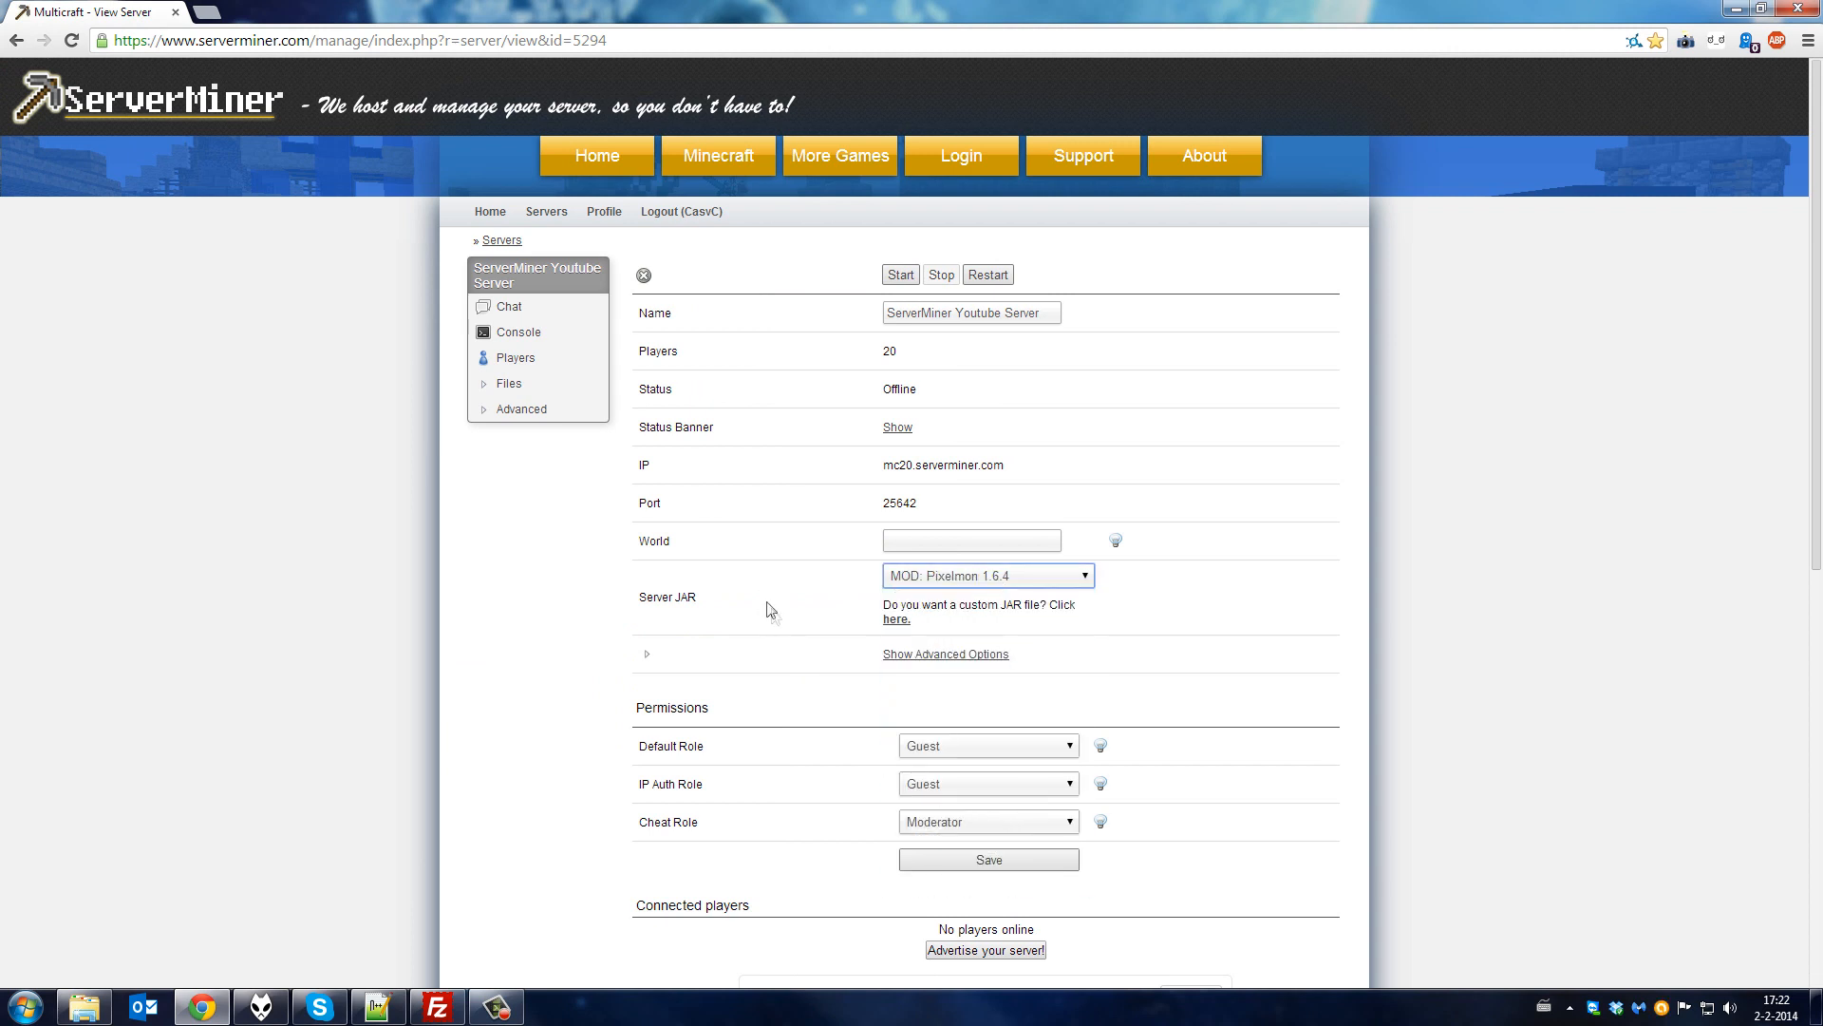
pyautogui.click(988, 859)
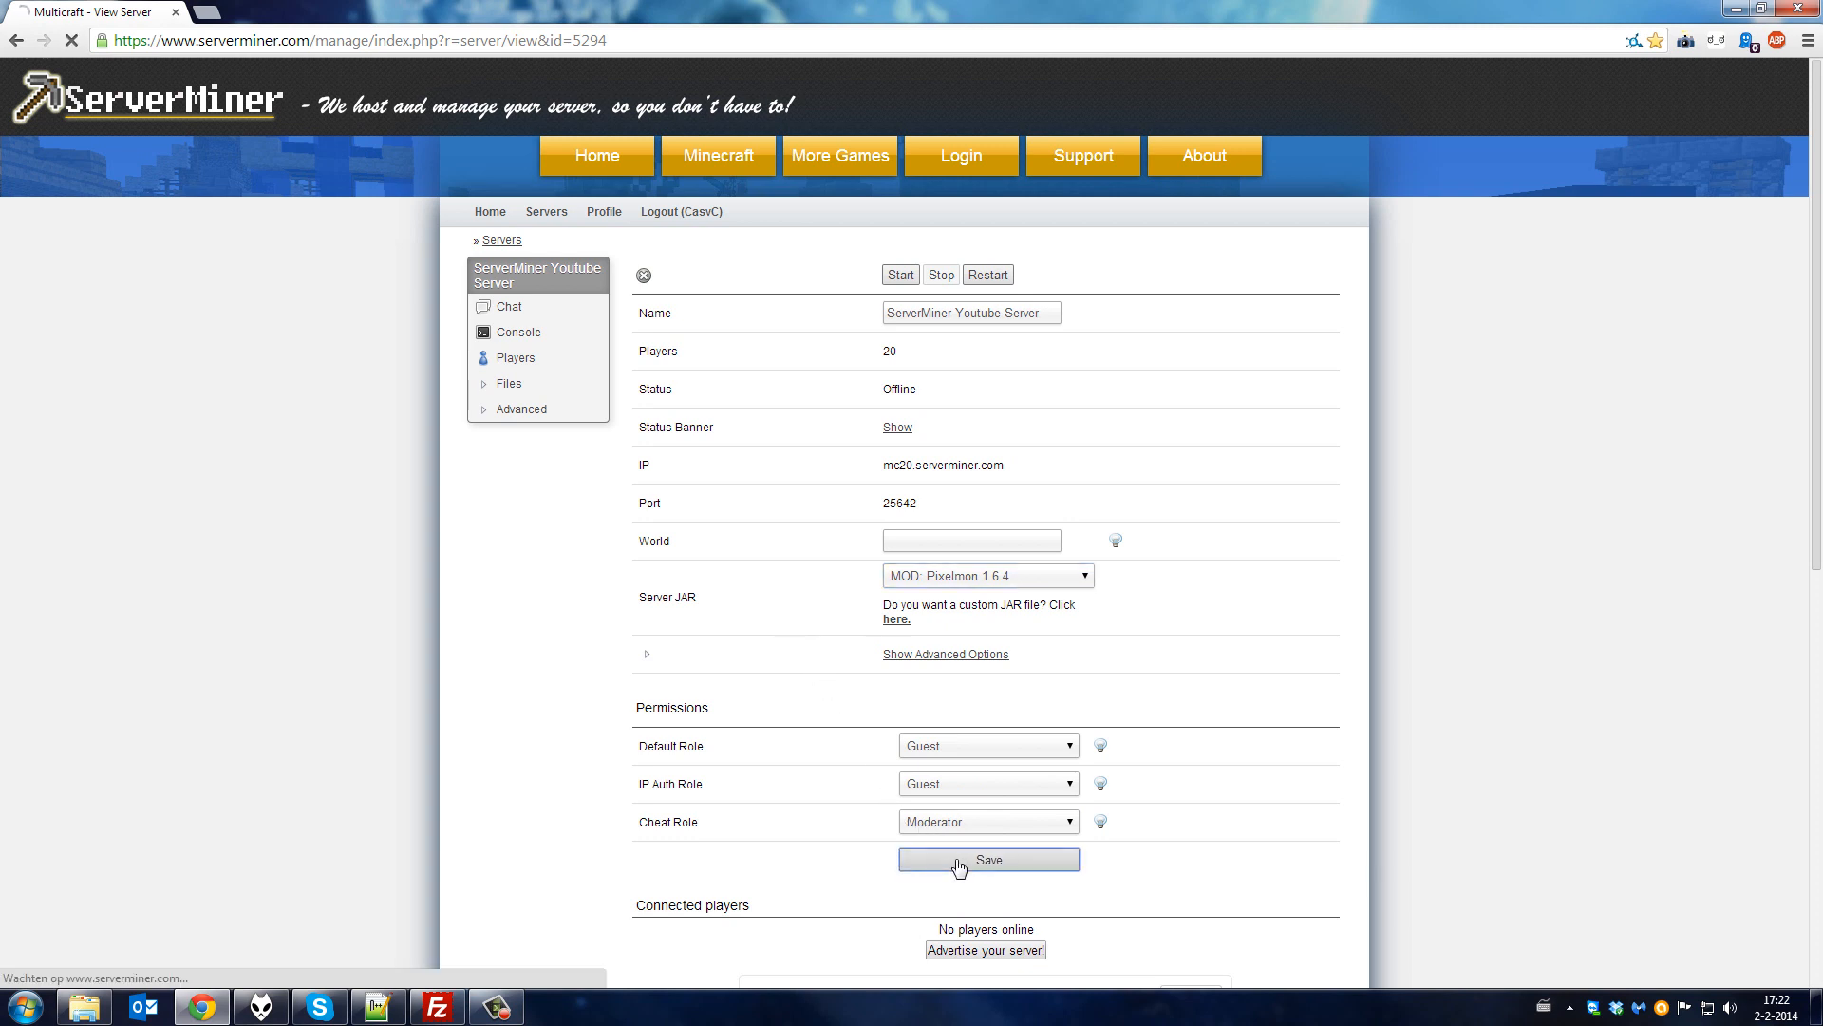
pyautogui.click(987, 858)
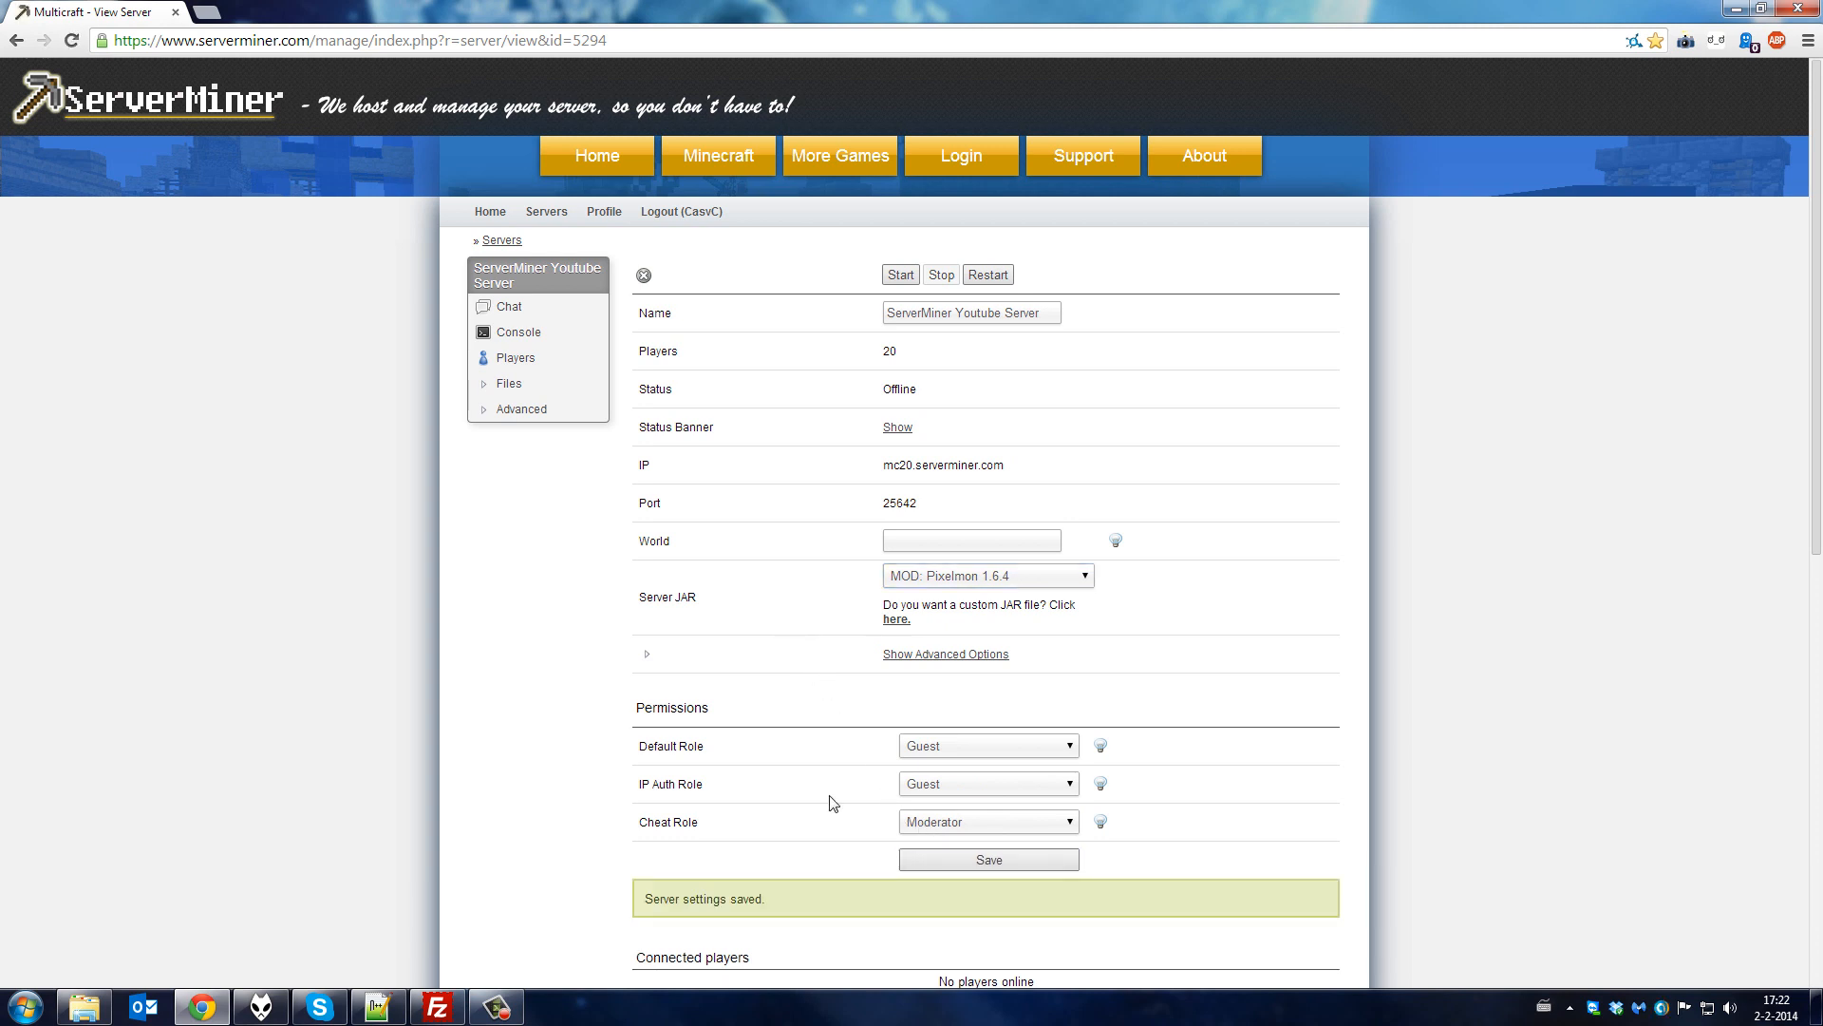
pyautogui.moveTo(900, 274)
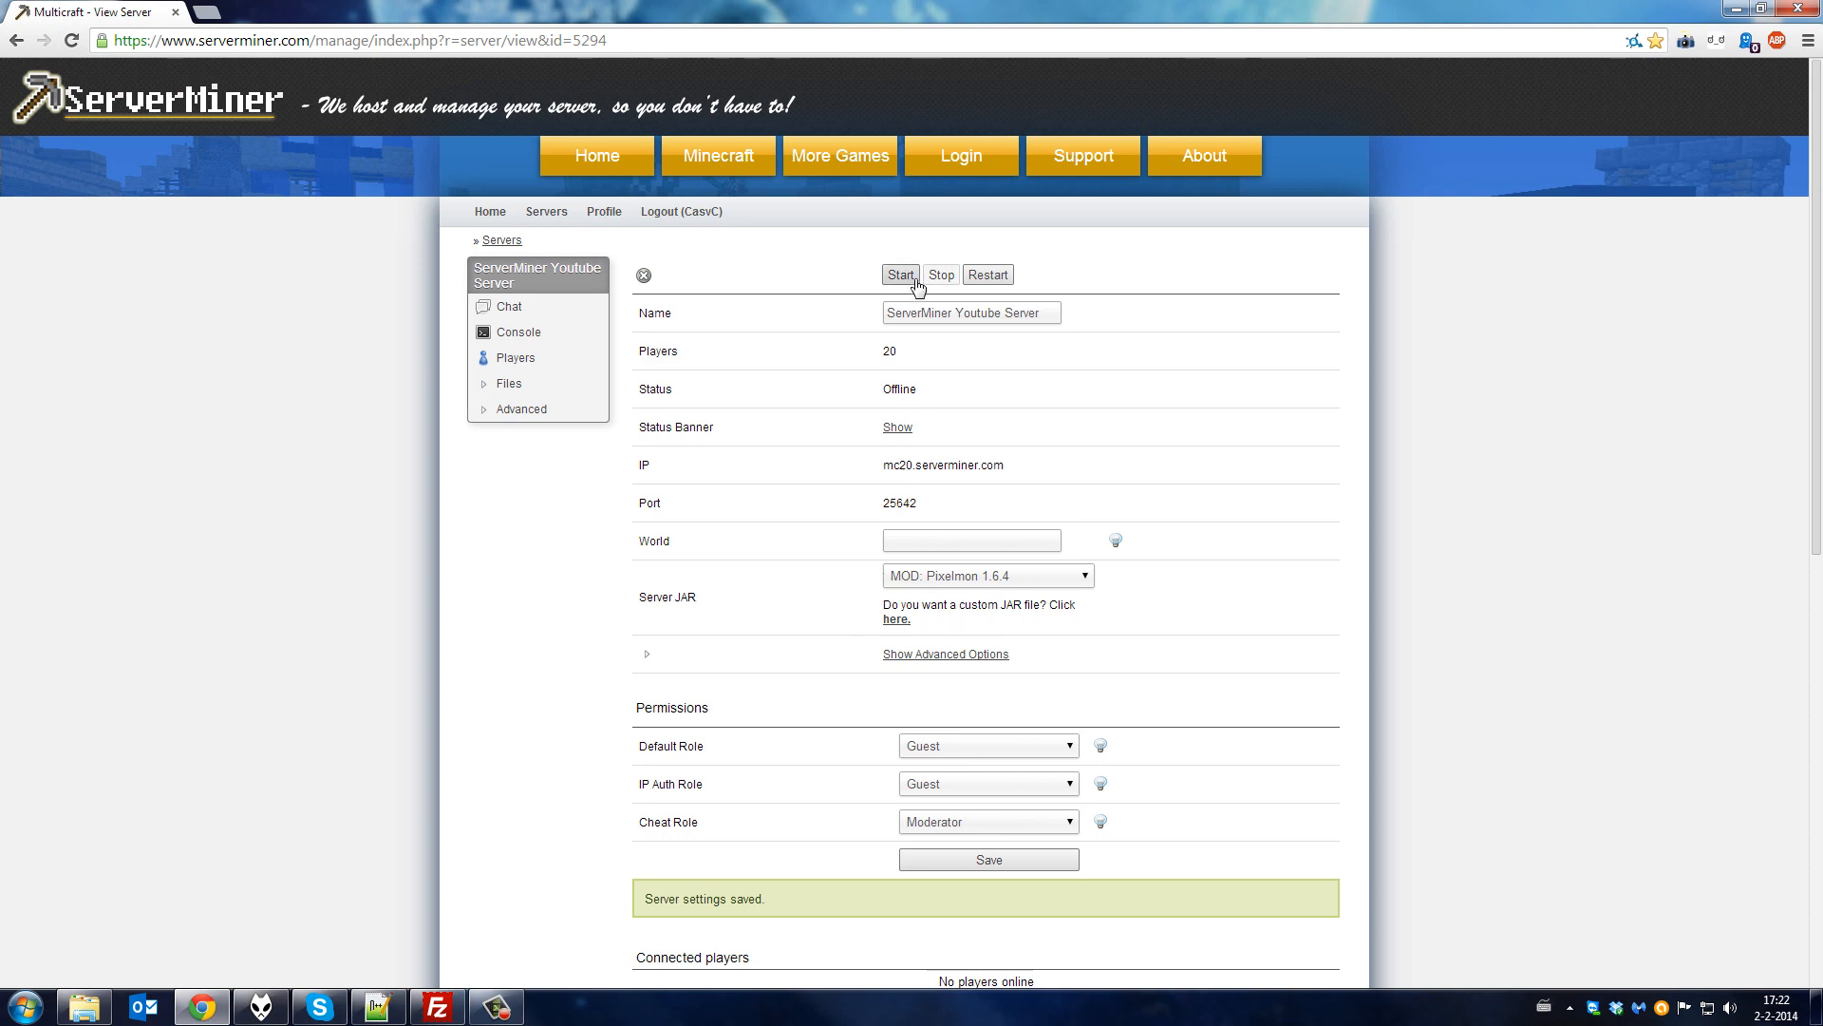
# Start the server and view its console showing the Pixelmon startup log
pyautogui.click(900, 273)
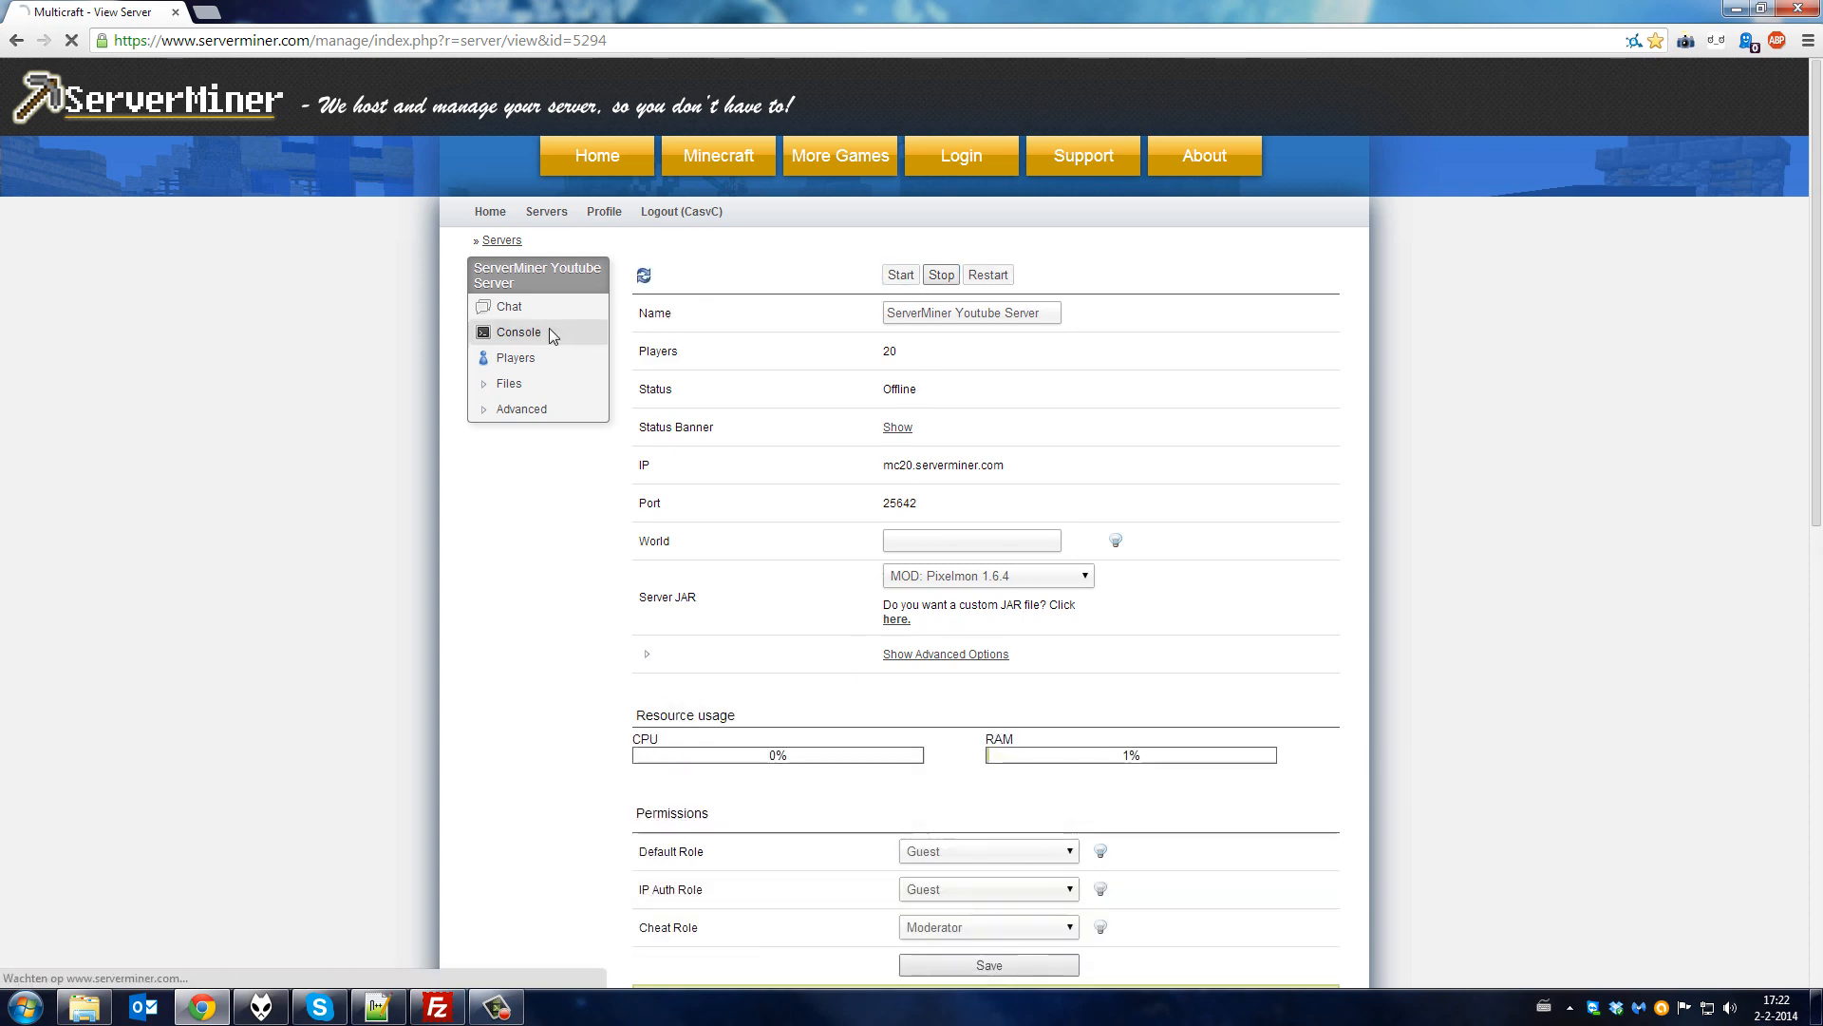
pyautogui.click(519, 331)
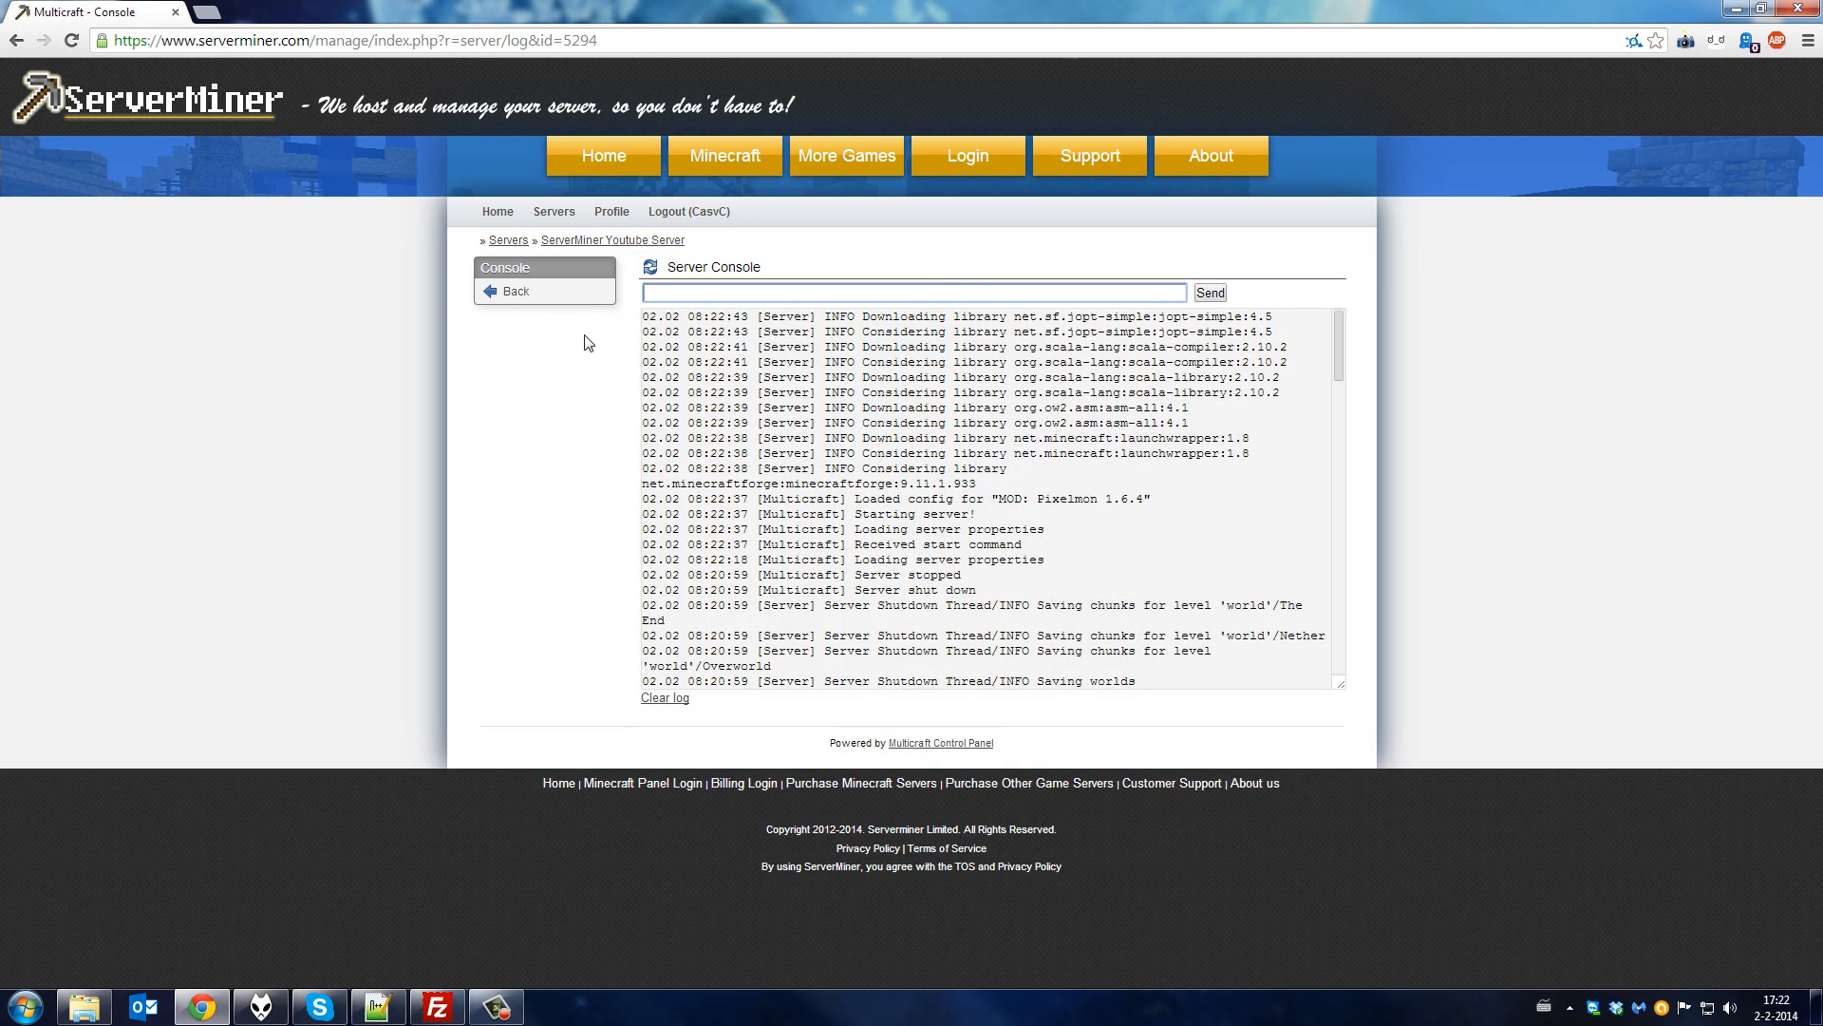